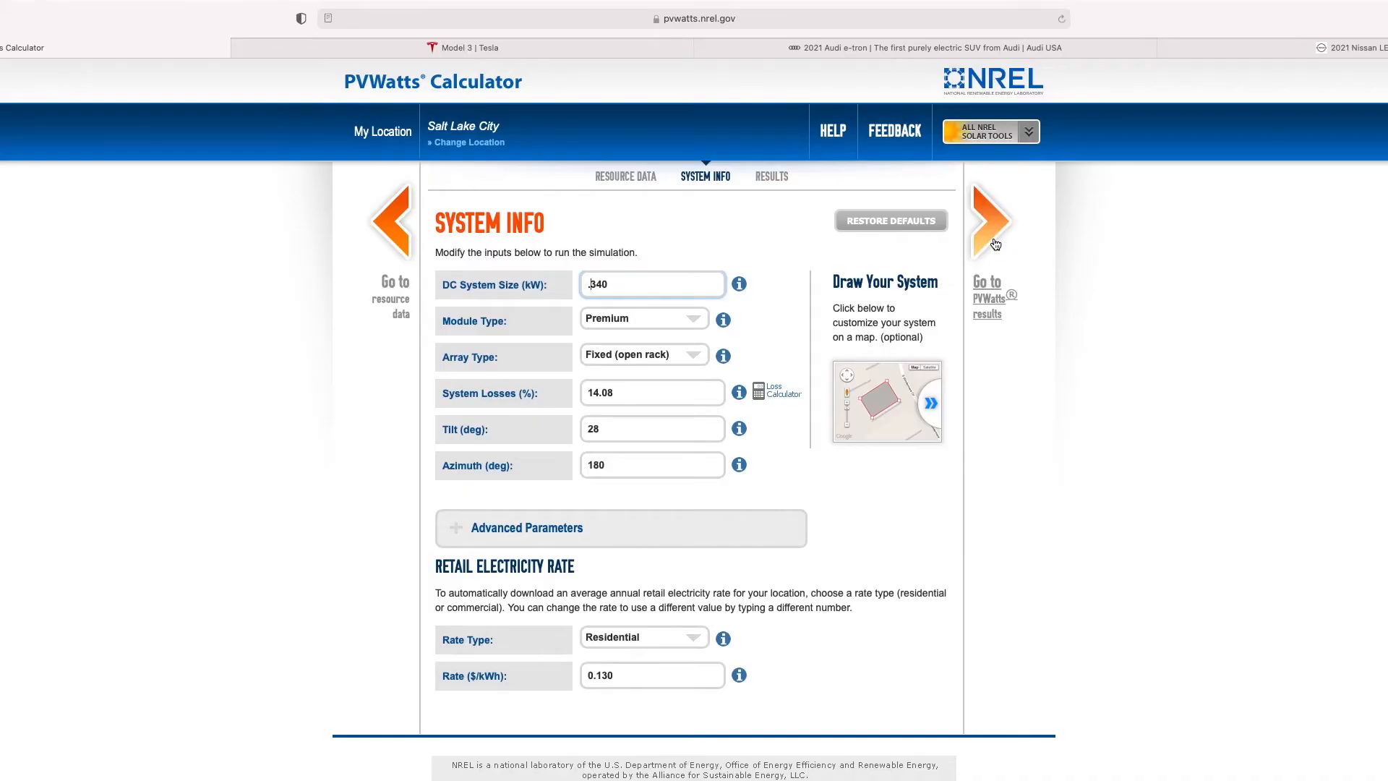
# Run PVWatts for the 0.340 kW Salt Lake City system and select the 521 kWh/year result
pyautogui.click(991, 221)
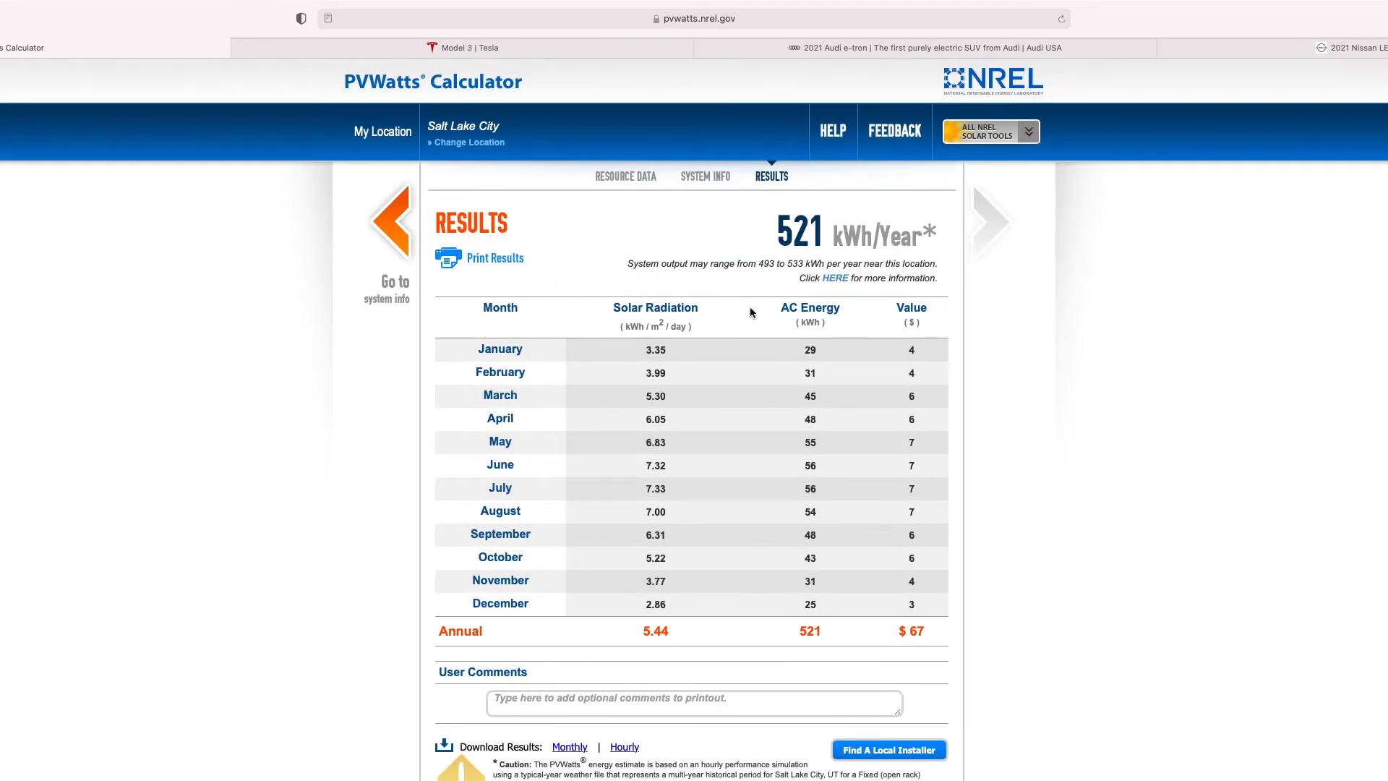
pyautogui.doubleClick(798, 231)
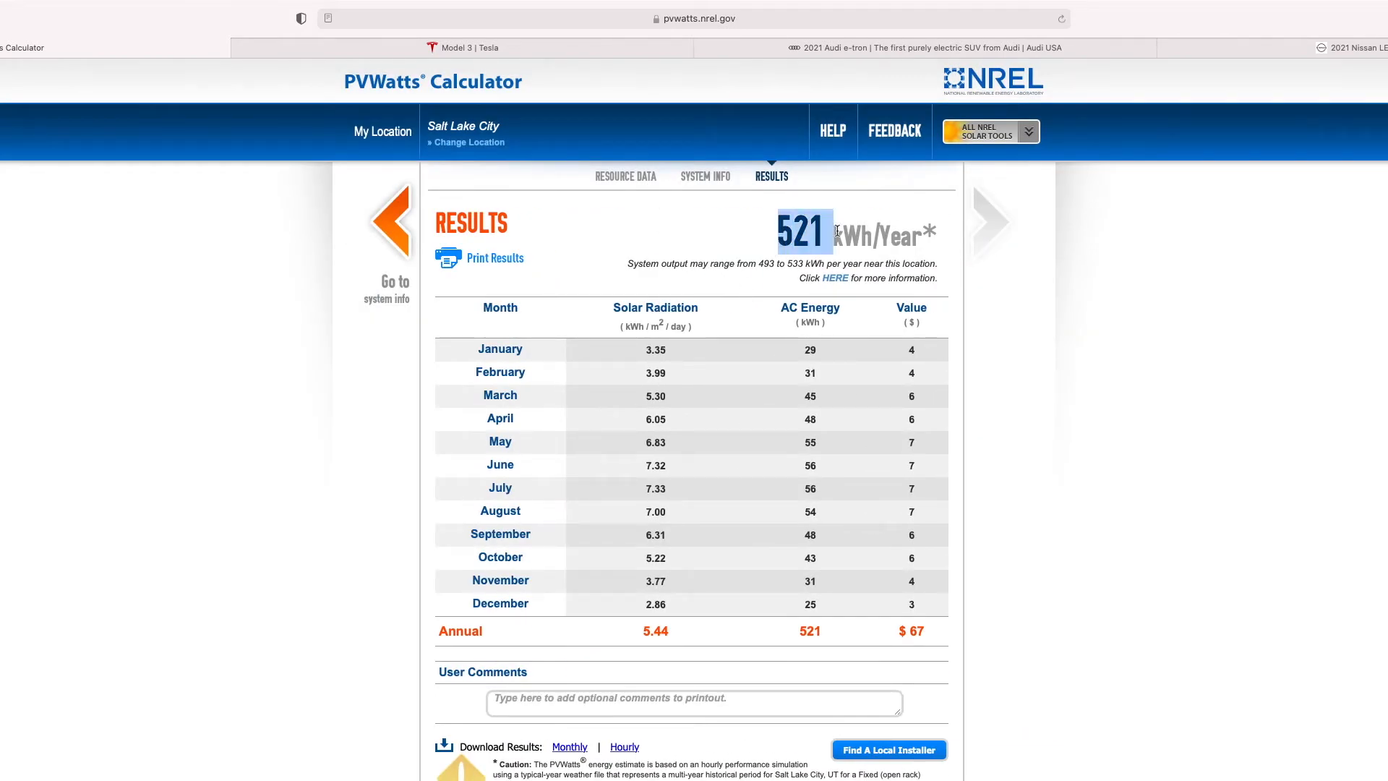